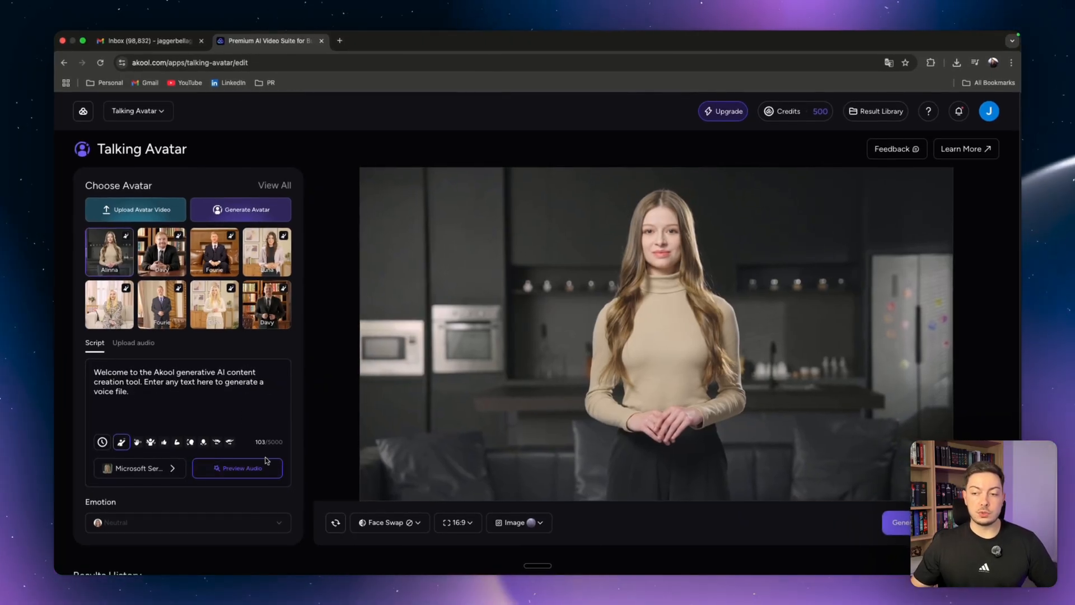
- Generate, play and stop a spoken audio preview of the welcome script
left_click(236, 468)
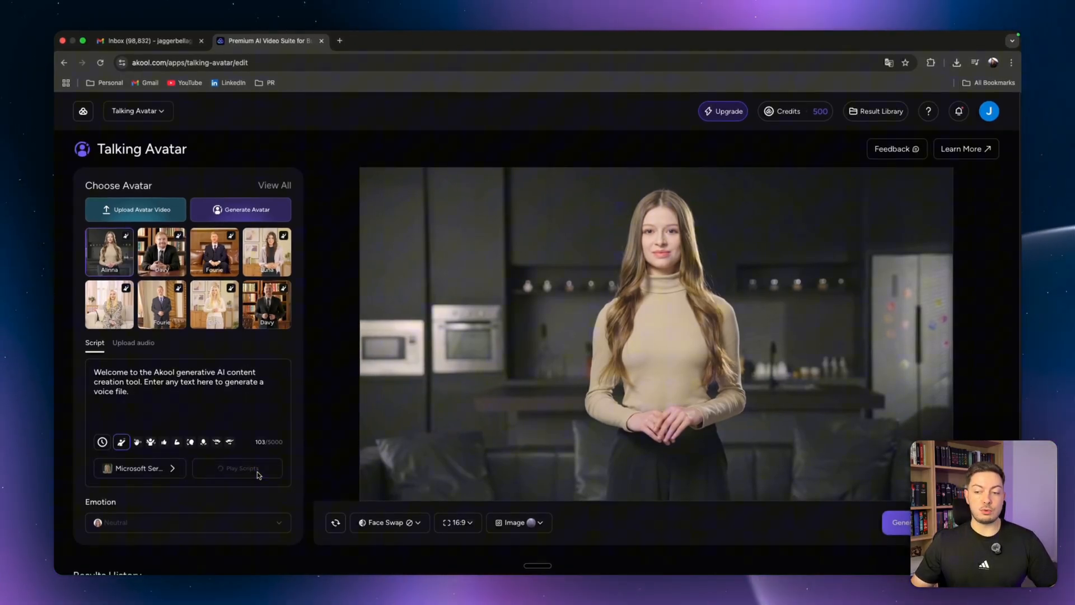
left_click(237, 468)
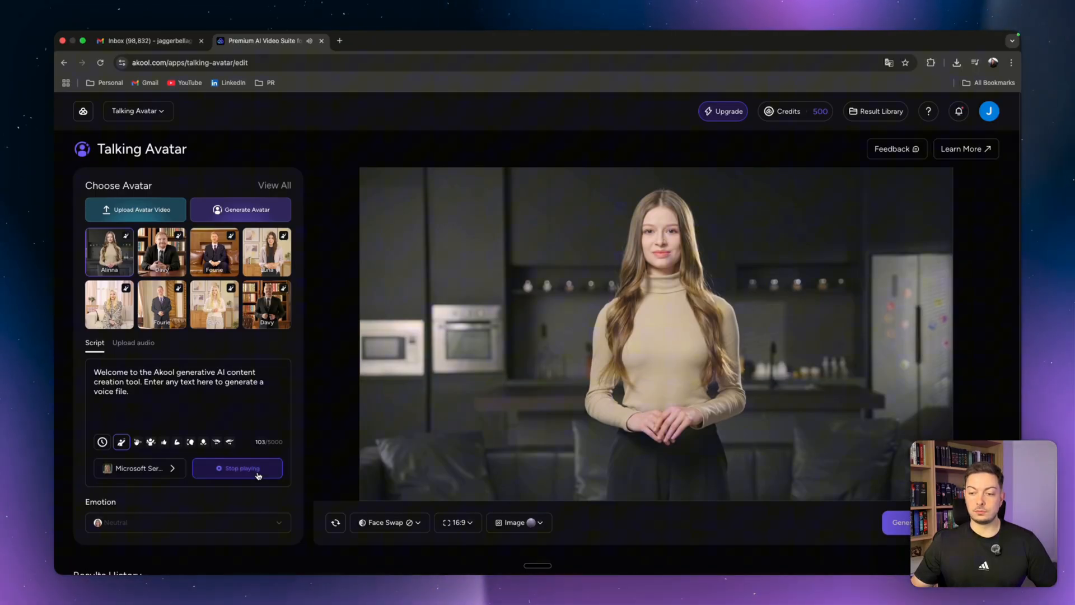
left_click(140, 468)
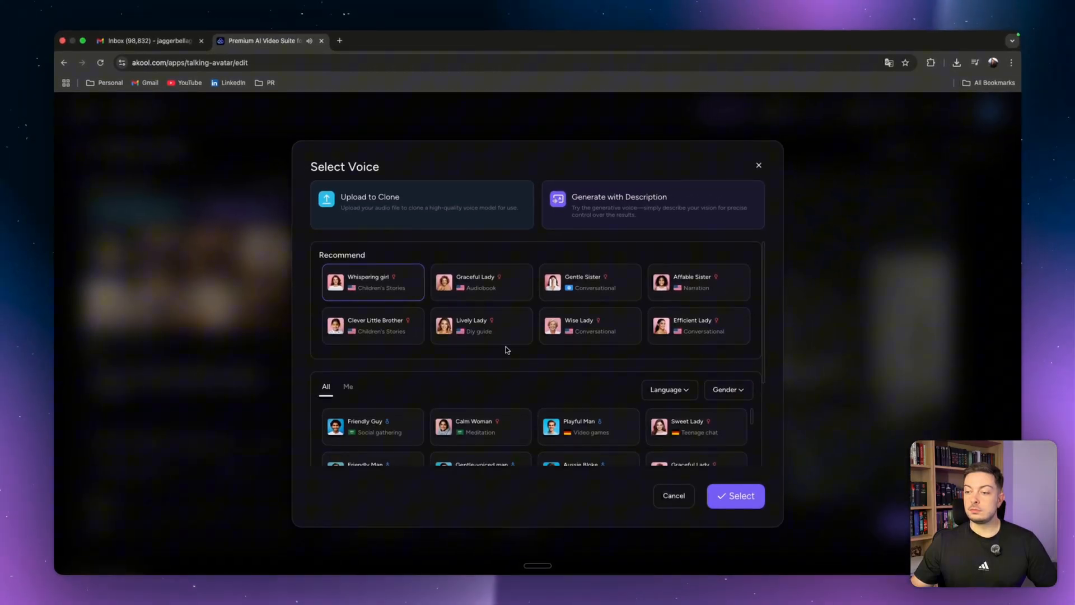
scroll("down", 3)
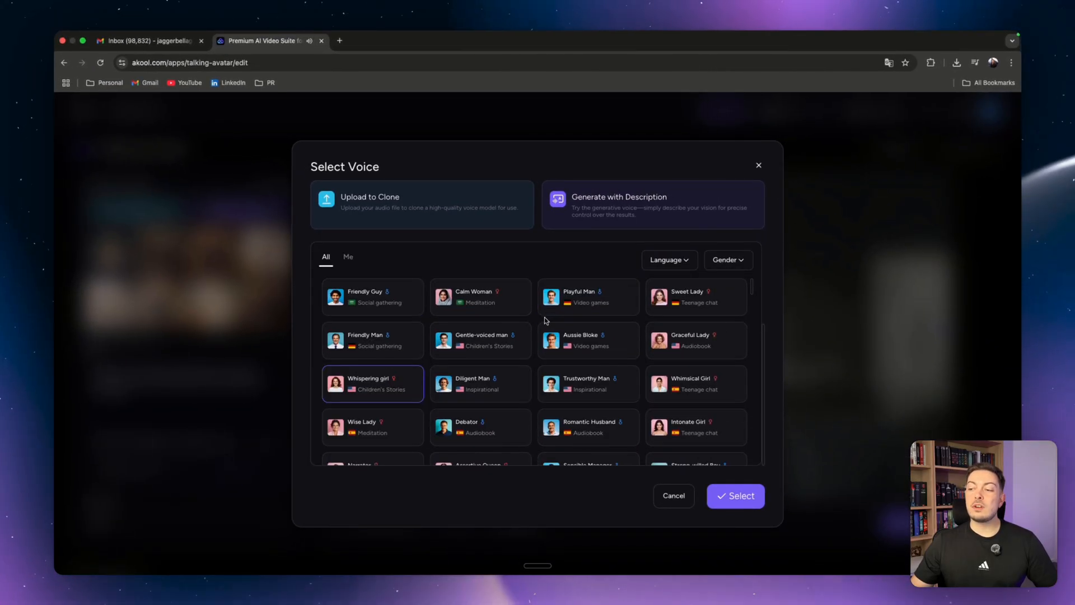
scroll("down", 3)
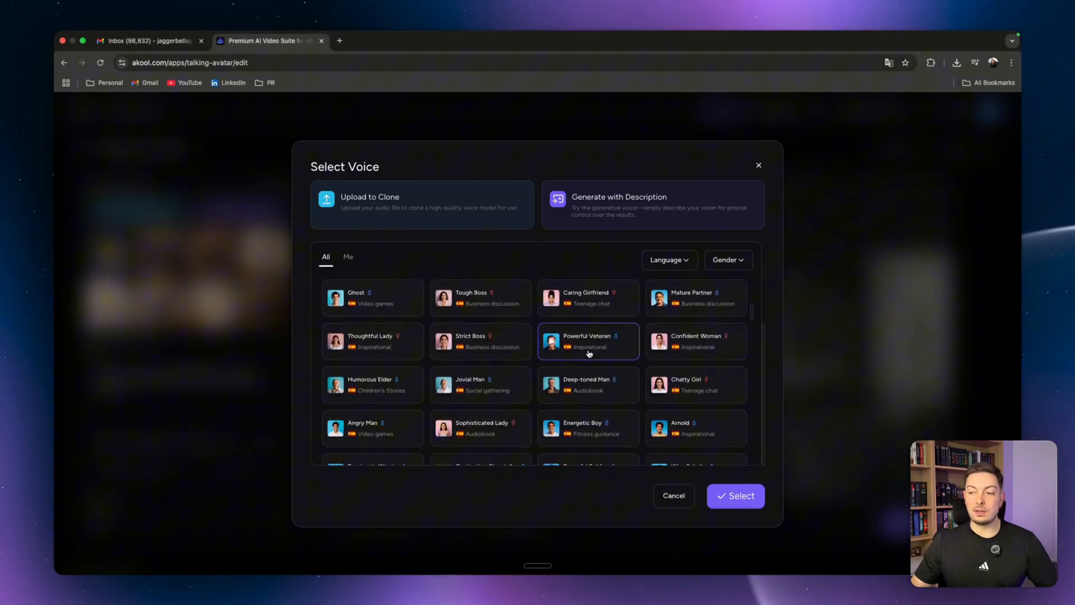
scroll("down", 3)
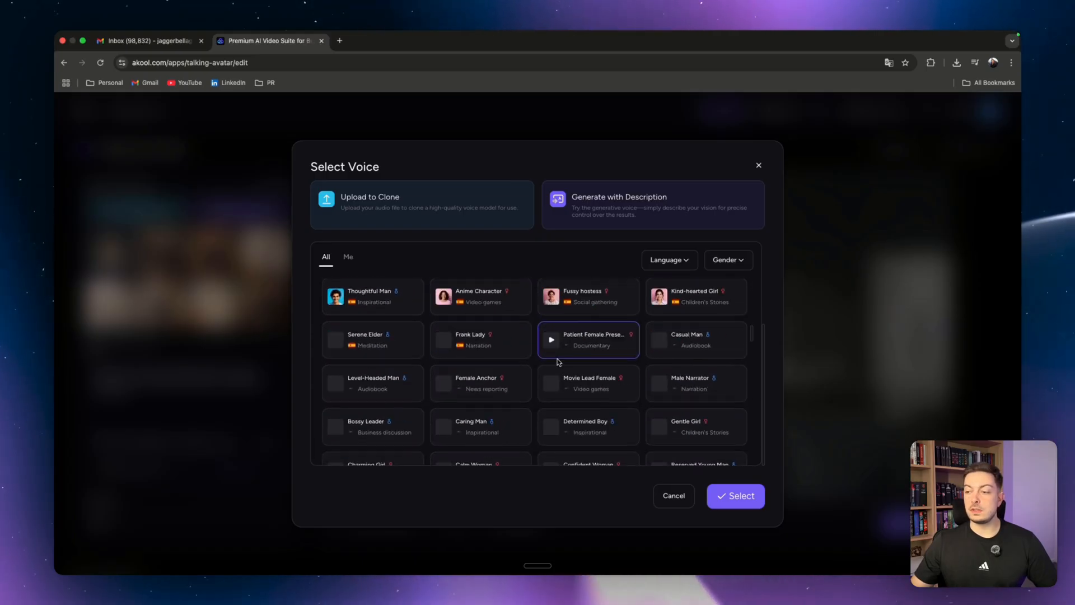
scroll("down", 3)
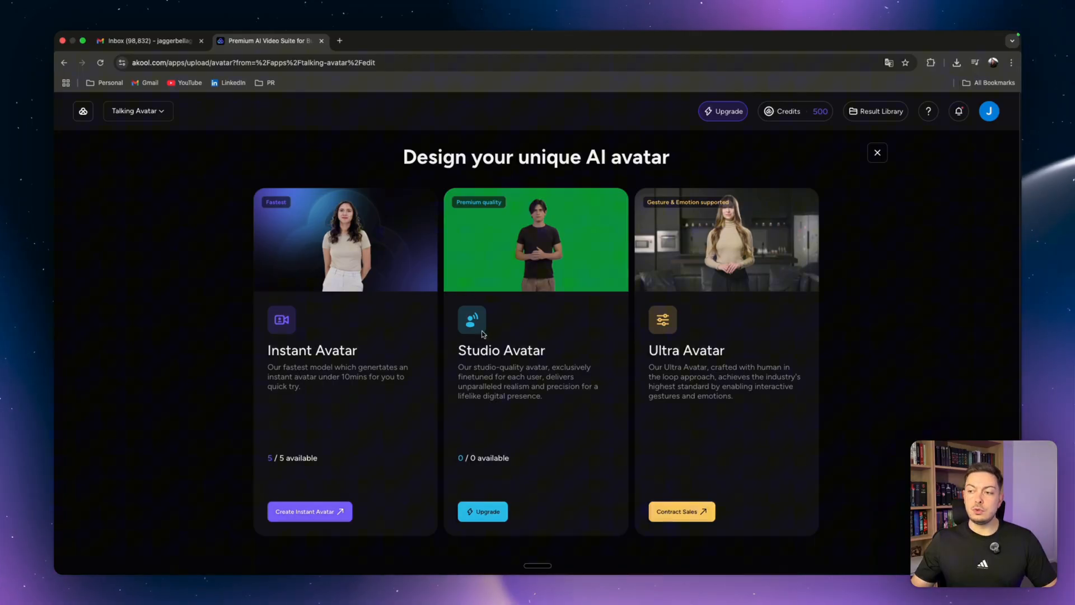
mouse_move(703, 363)
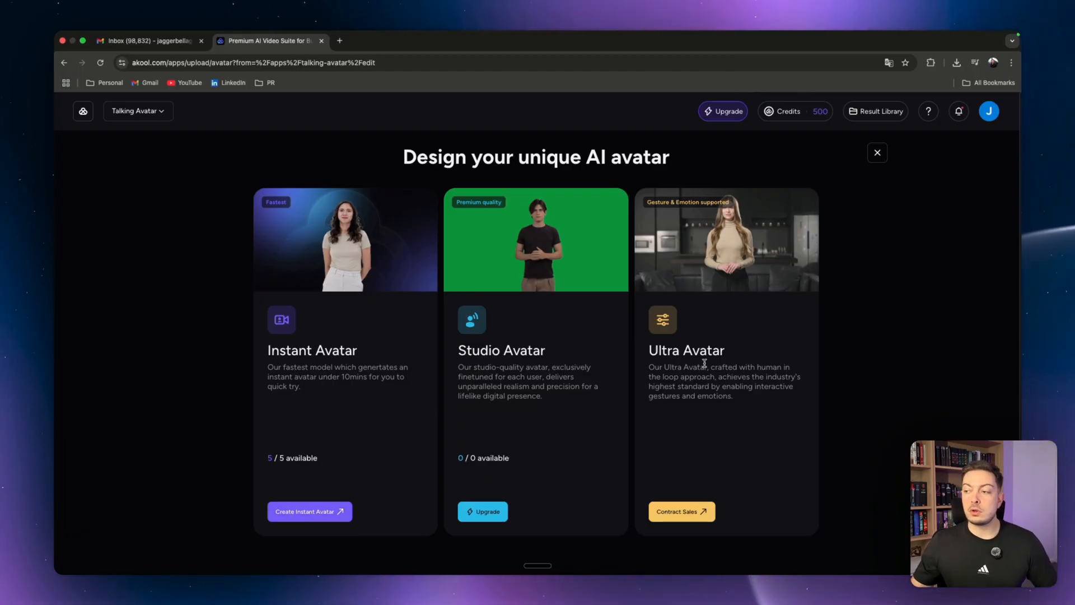
mouse_move(439, 387)
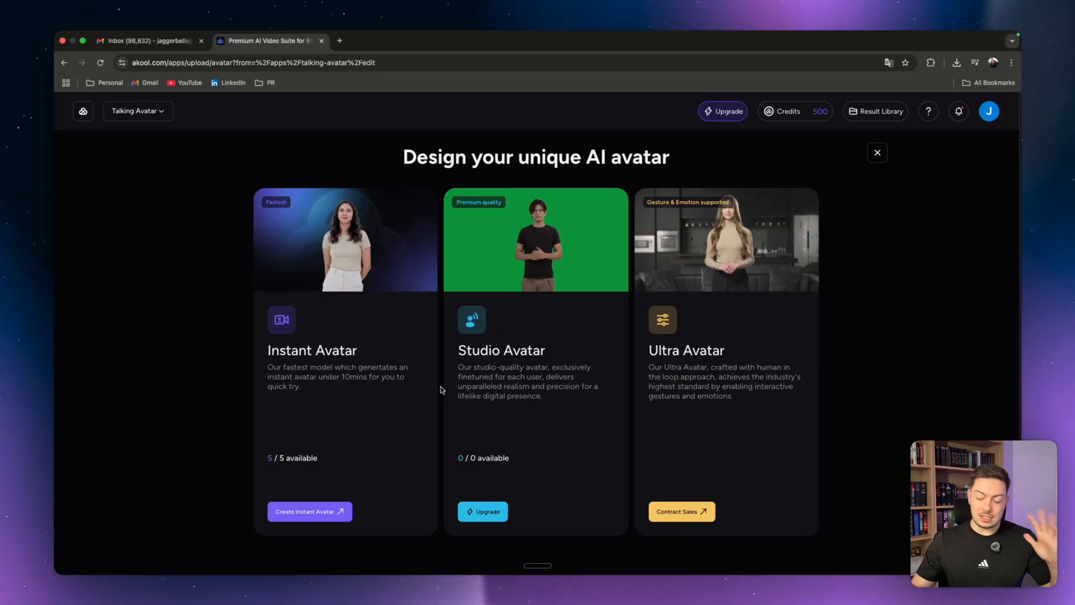
- Choose Create Instant Avatar on the Design your unique AI avatar page
left_click(309, 511)
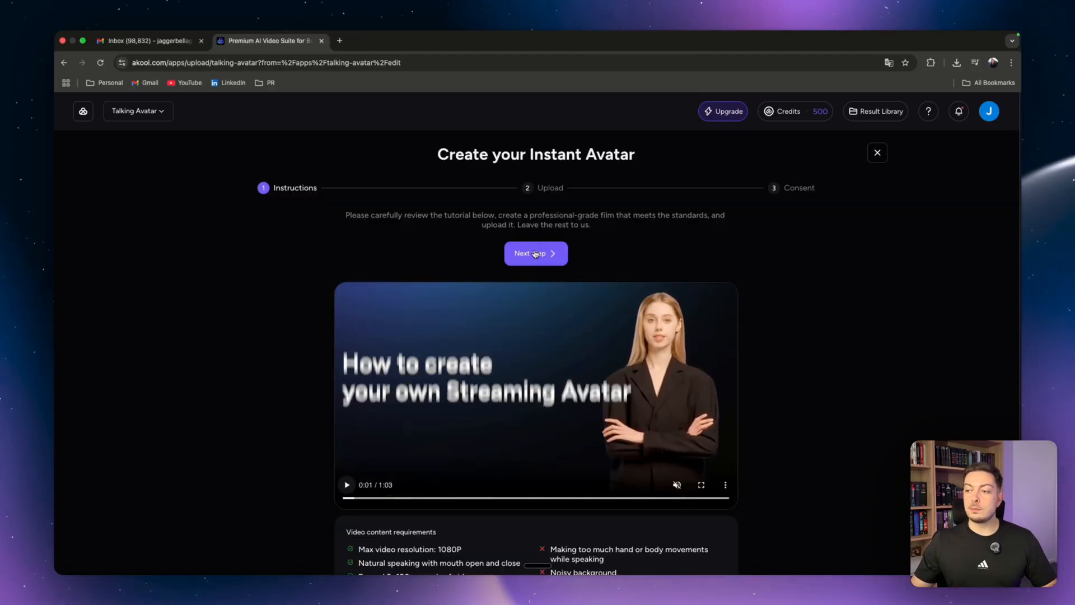
- Read the video content requirements, then advance to the upload step
scroll("down", 3)
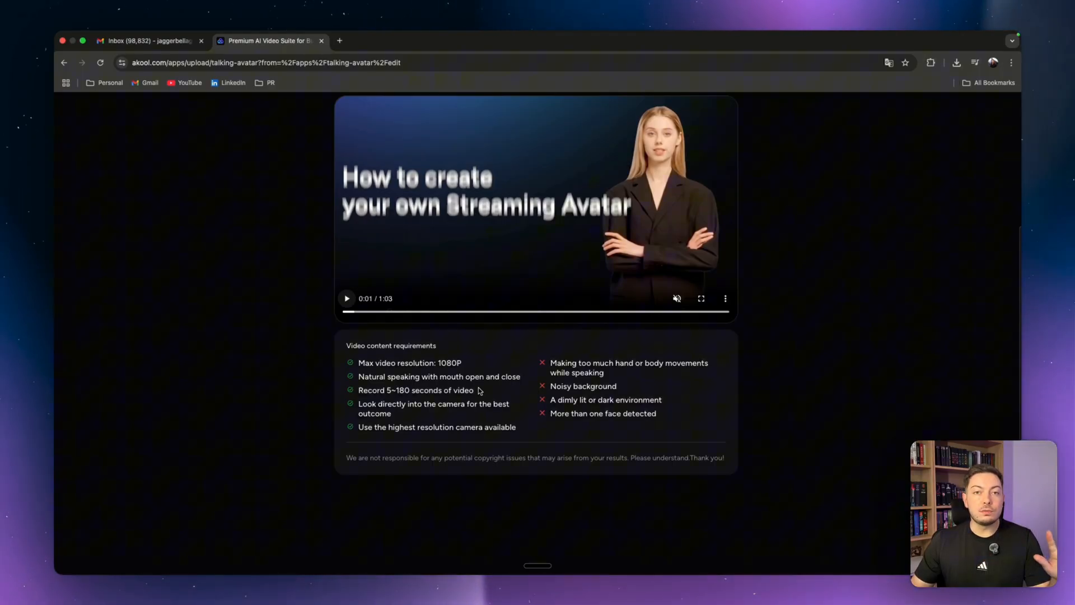
mouse_move(449, 423)
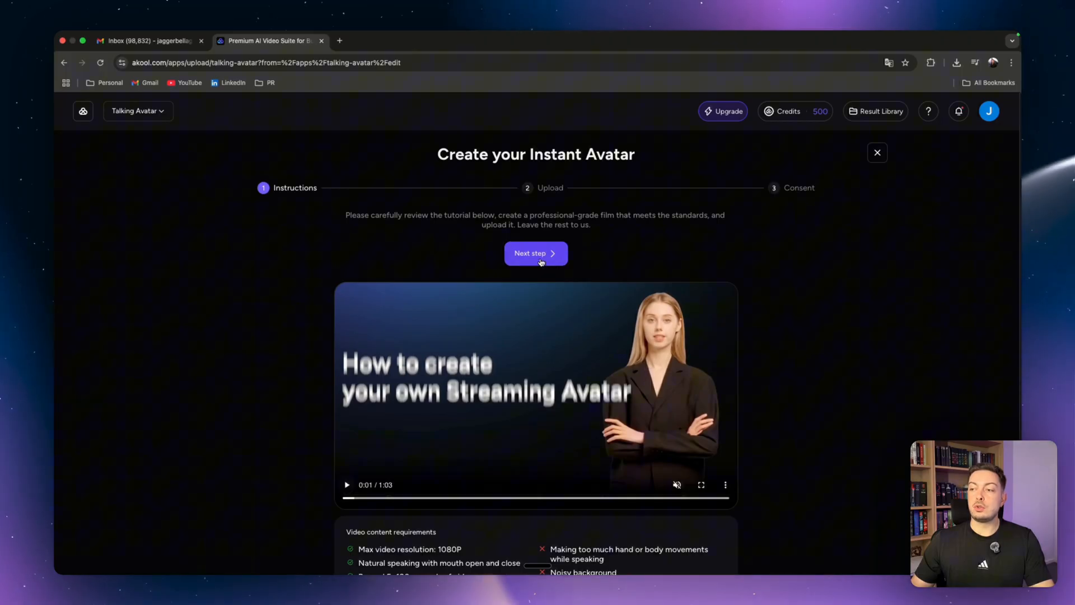
left_click(536, 253)
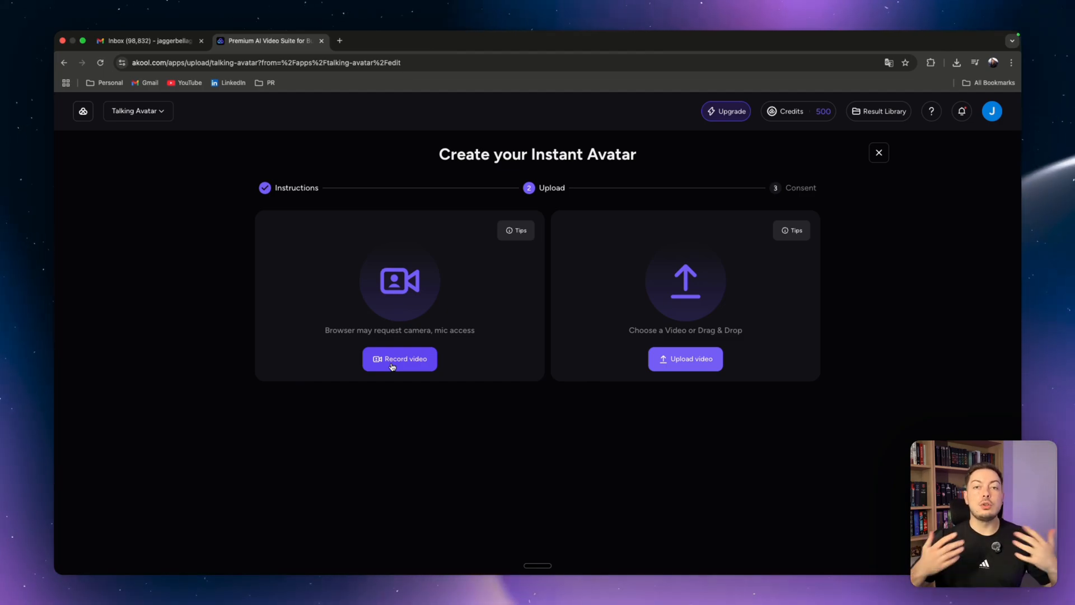
mouse_move(425, 415)
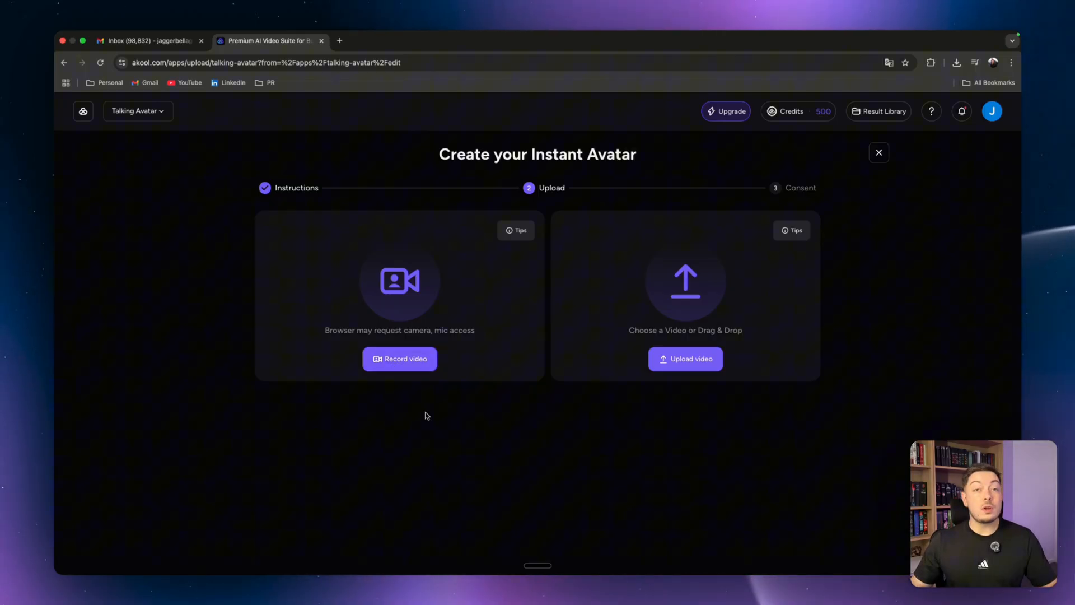
- Upload Talking to the Camera.mp4 from Downloads and submit it
left_click(685, 358)
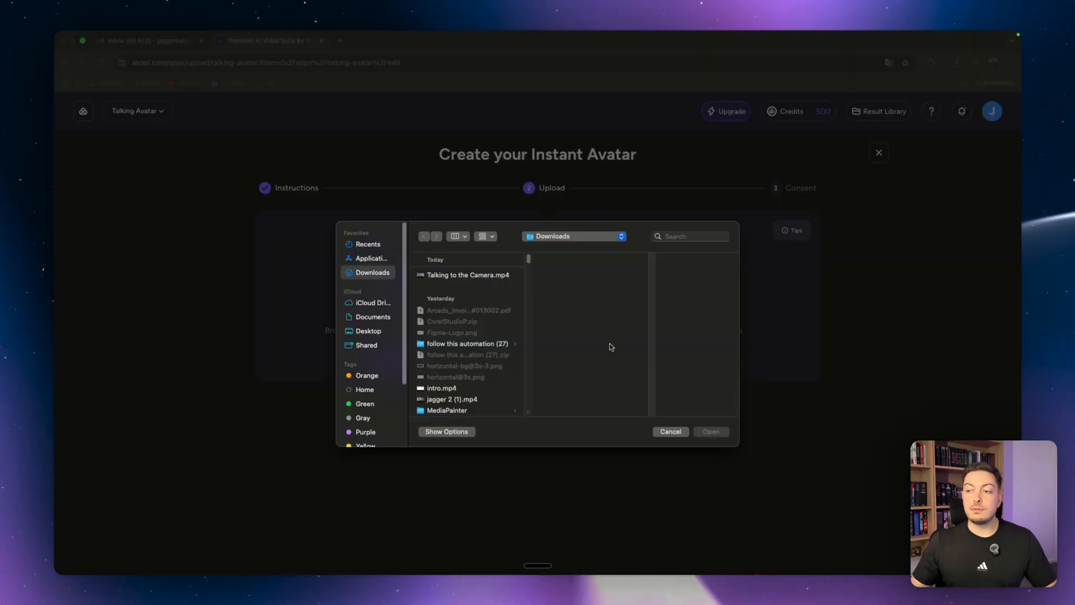
left_click(468, 275)
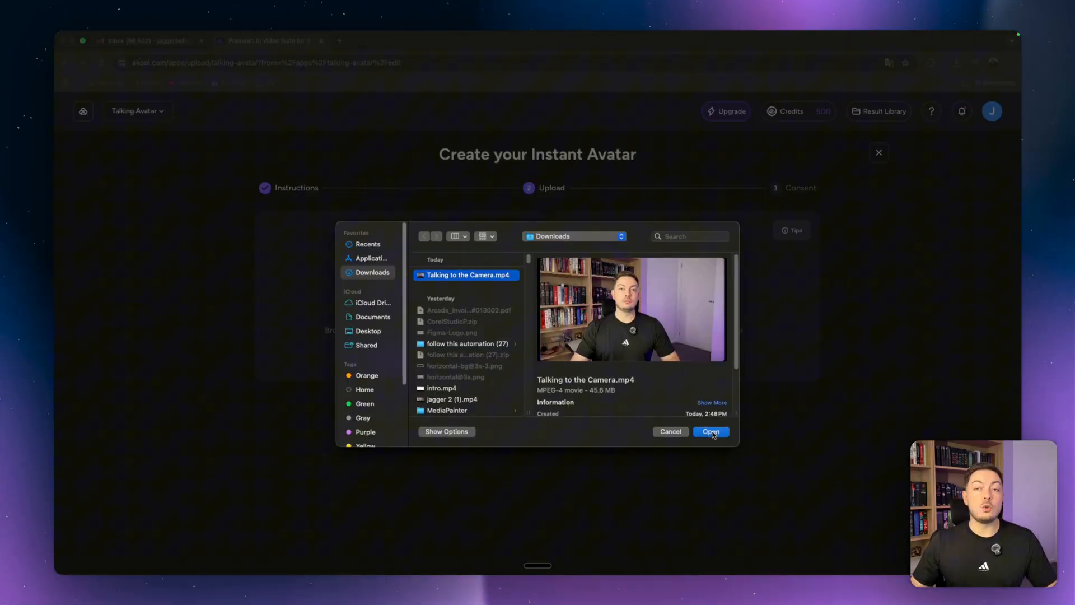
left_click(711, 431)
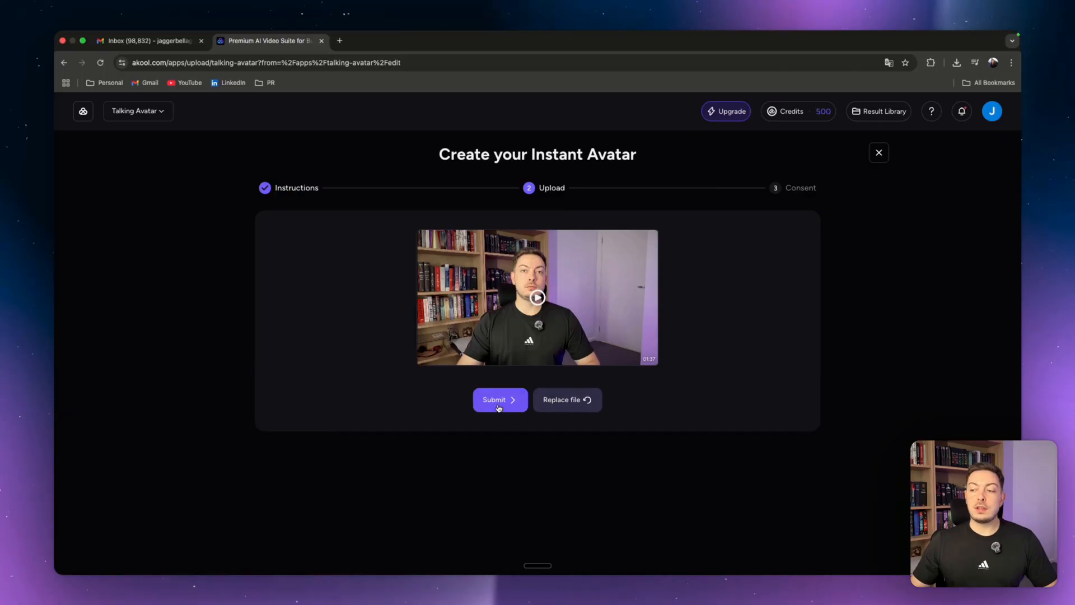
left_click(499, 400)
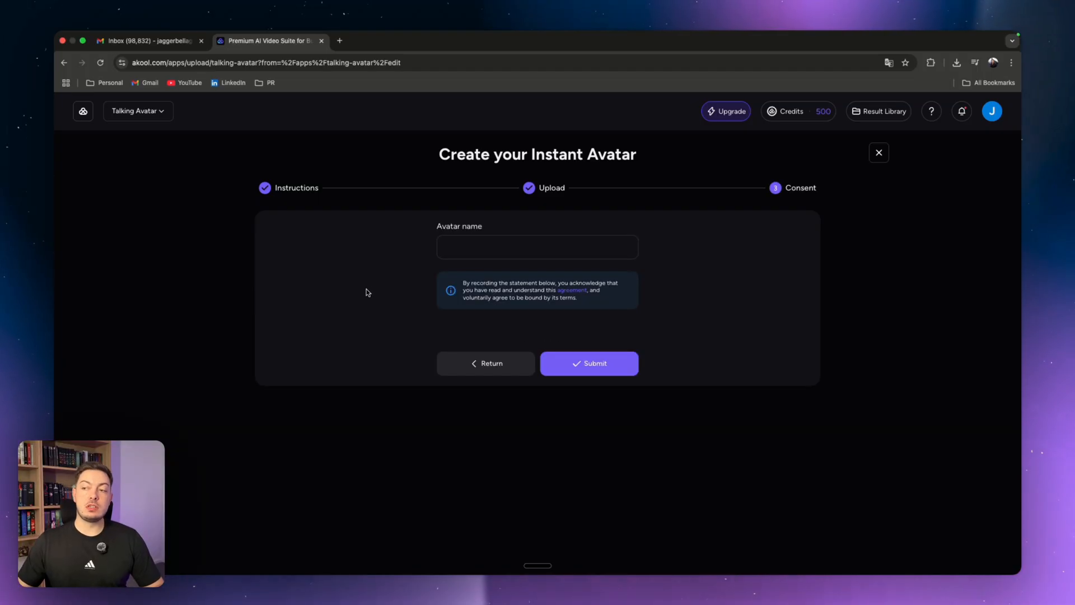
- Name the instant avatar on the Consent step and submit the clip
left_click(537, 247)
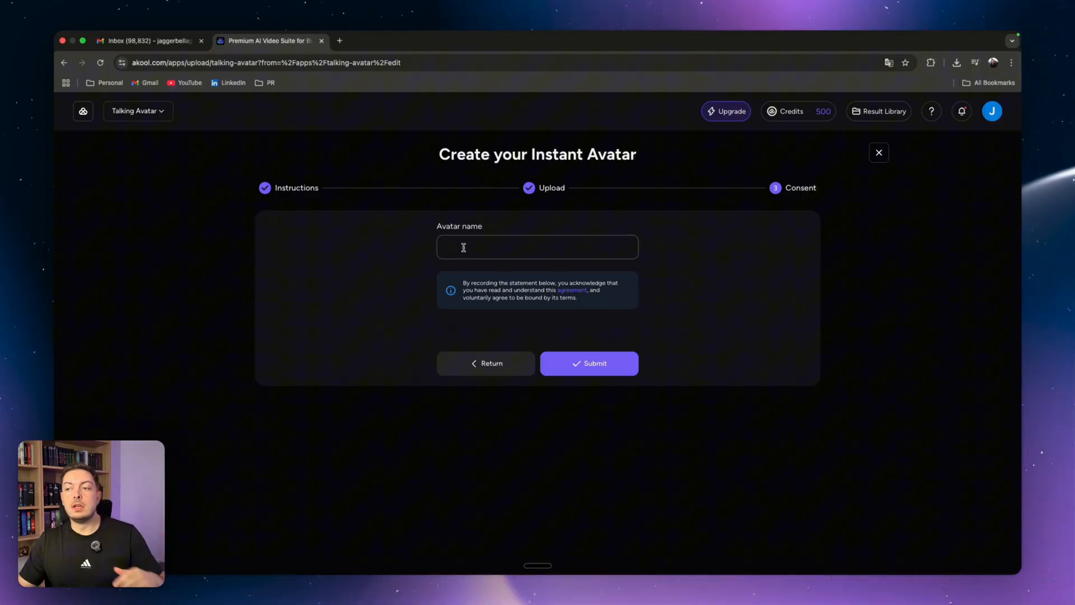
left_click(538, 247)
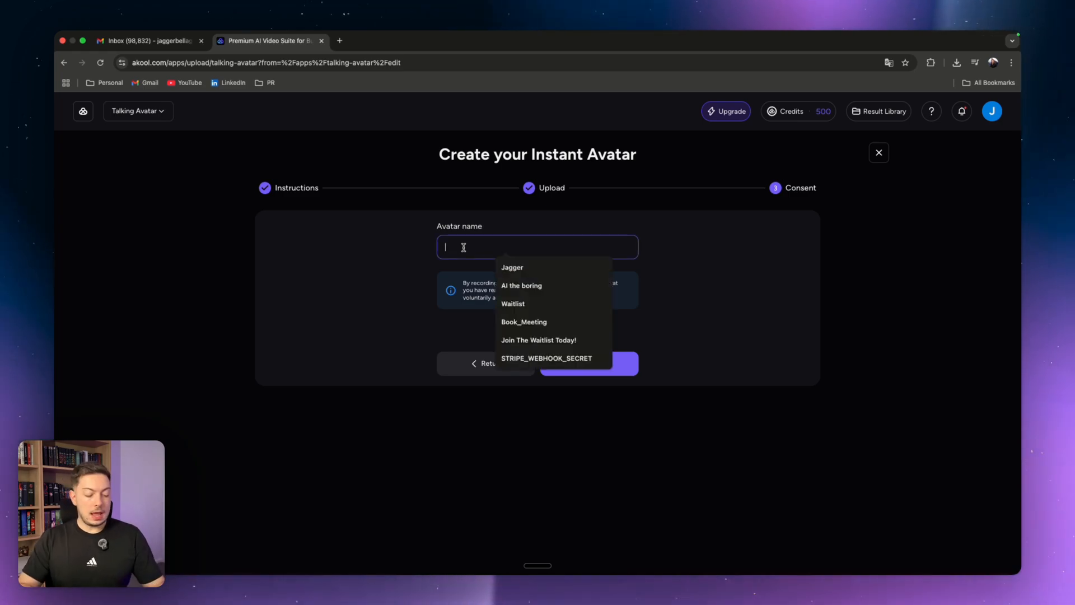
left_click(511, 268)
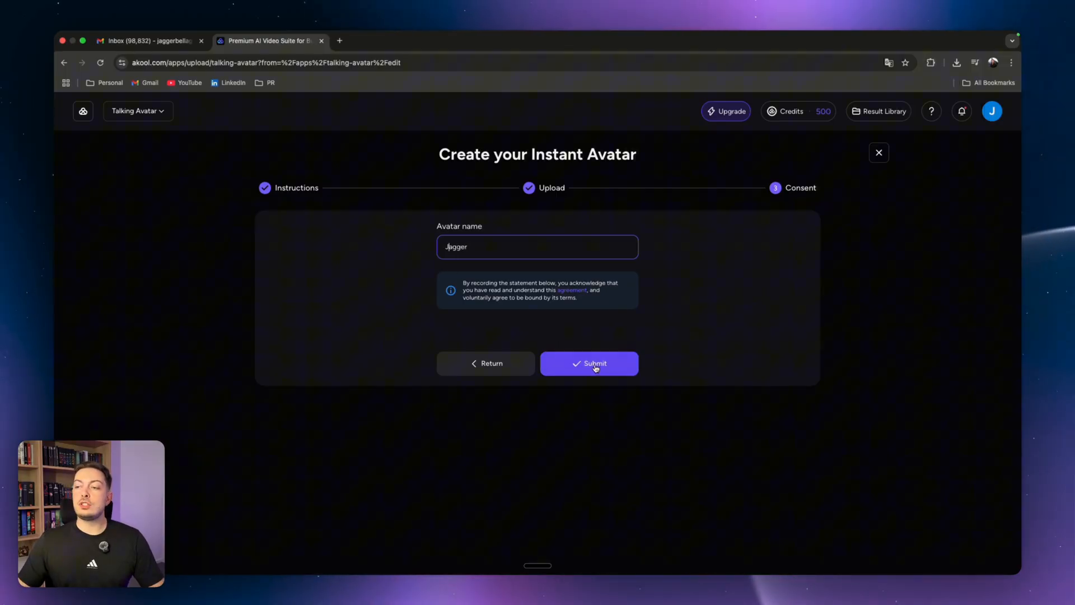
left_click(589, 364)
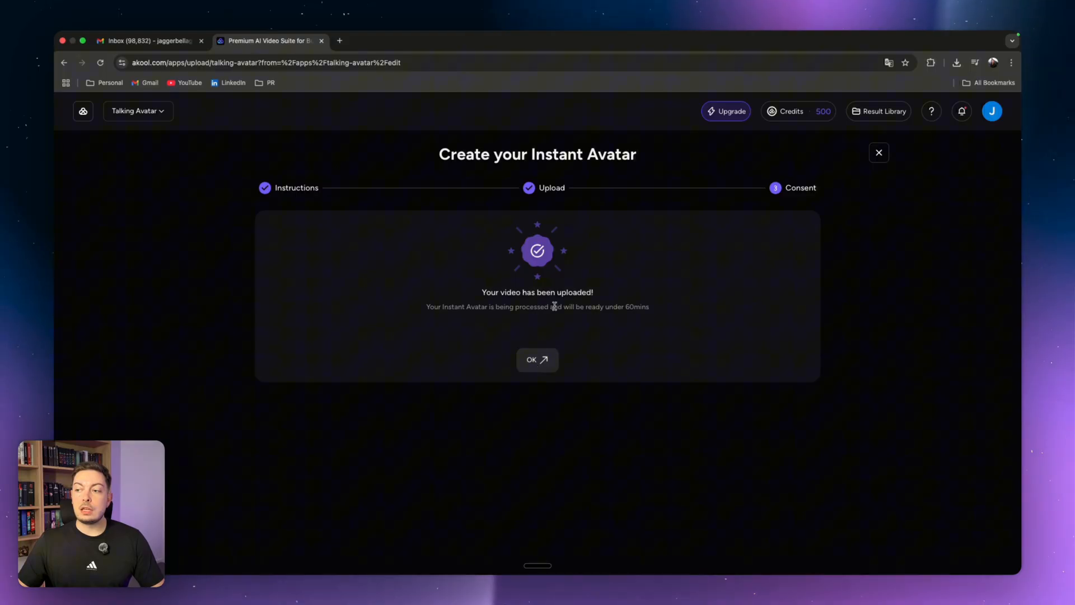
mouse_move(566, 330)
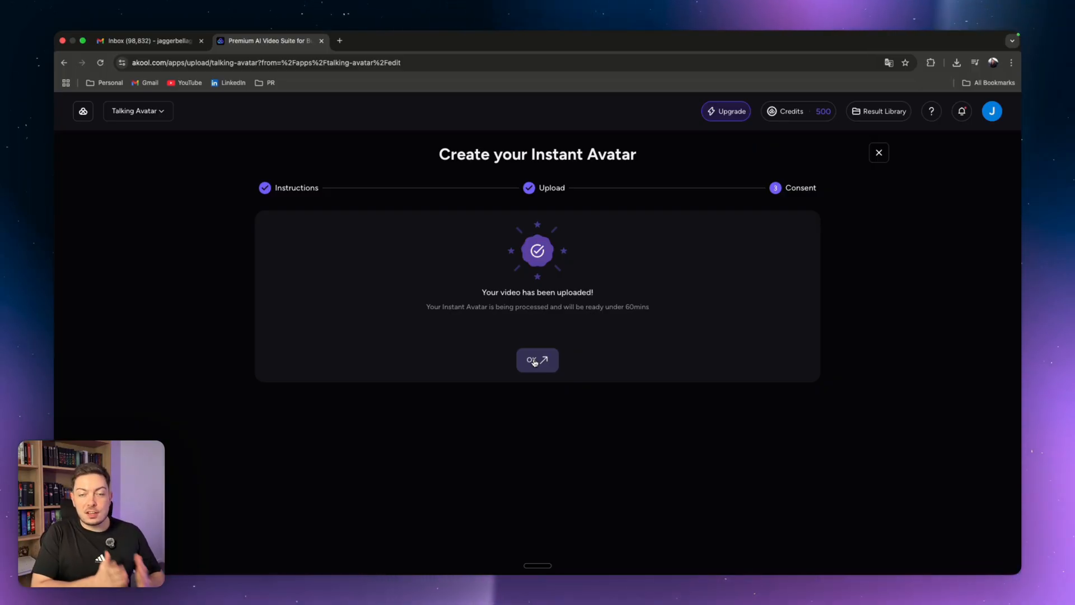
- Dismiss the 'Your video has been uploaded!' confirmation with OK
left_click(538, 360)
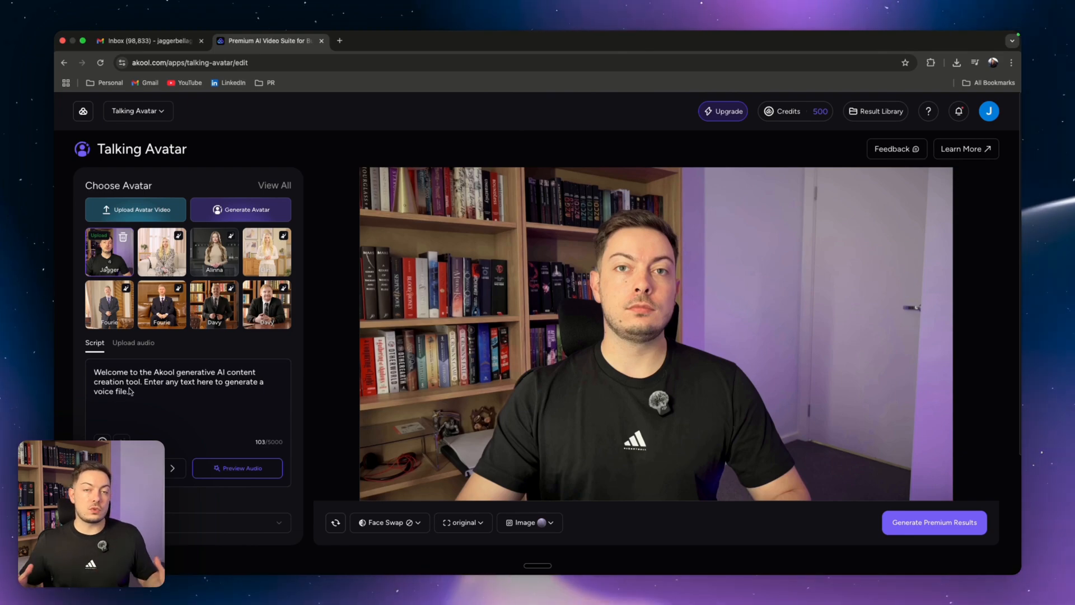
mouse_move(231, 379)
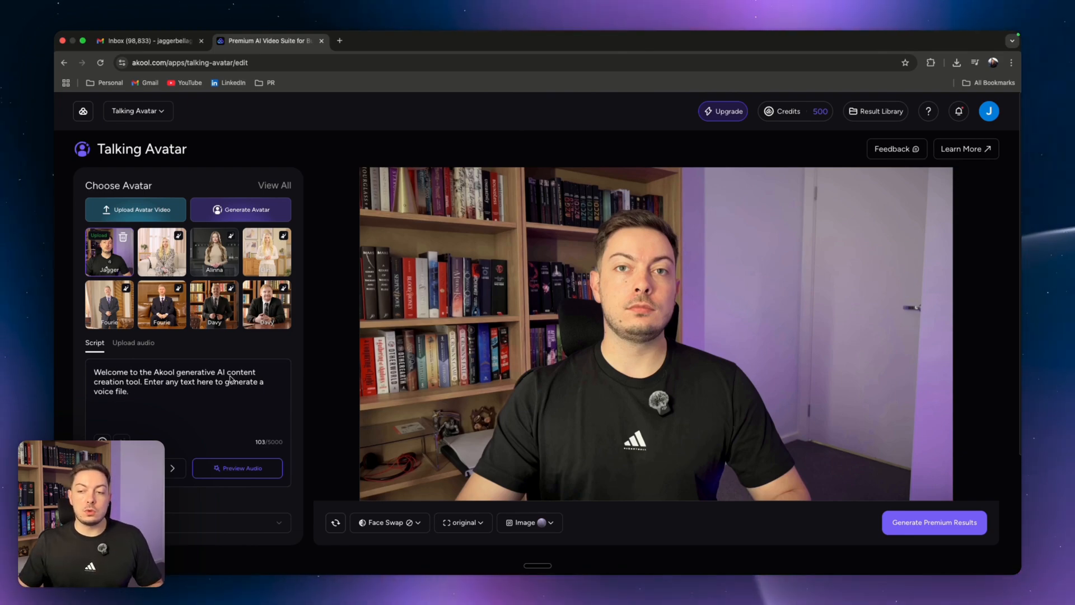
mouse_move(218, 413)
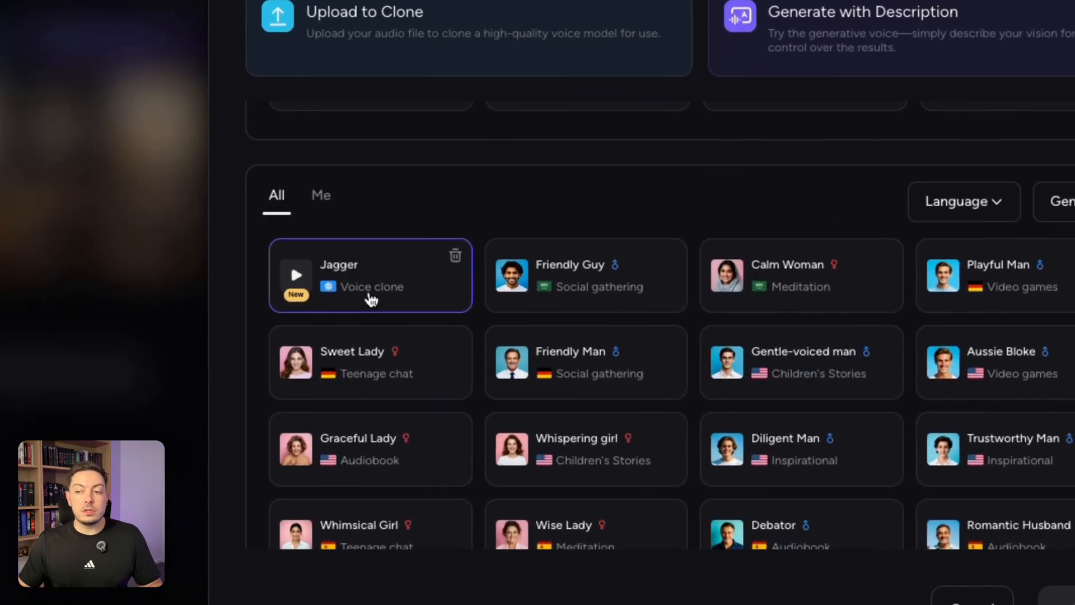
mouse_move(442, 326)
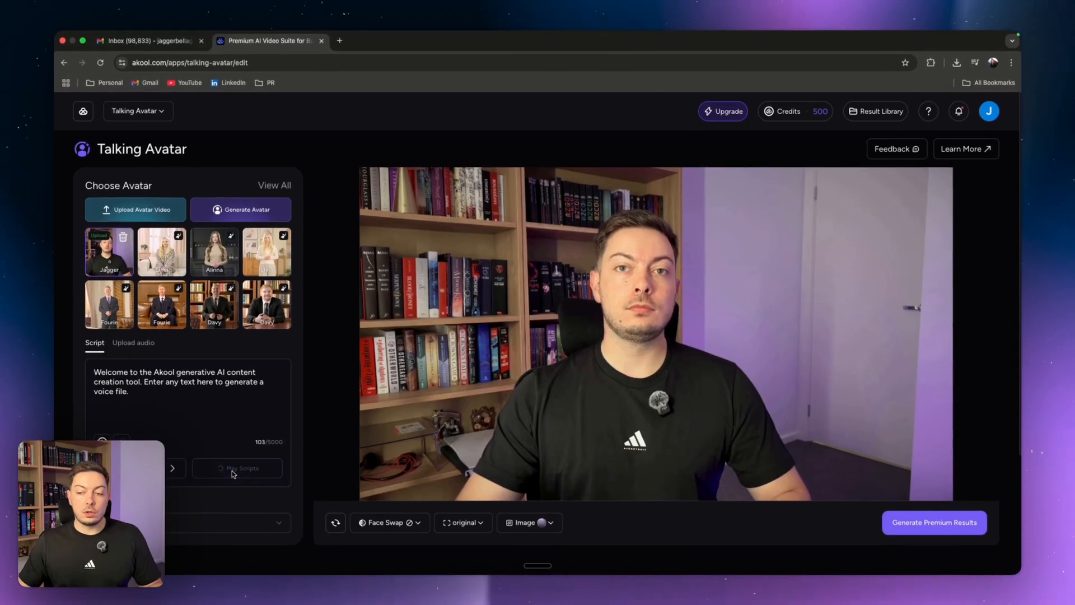
- Play the welcome script in the cloned voice, then stop playback
left_click(242, 468)
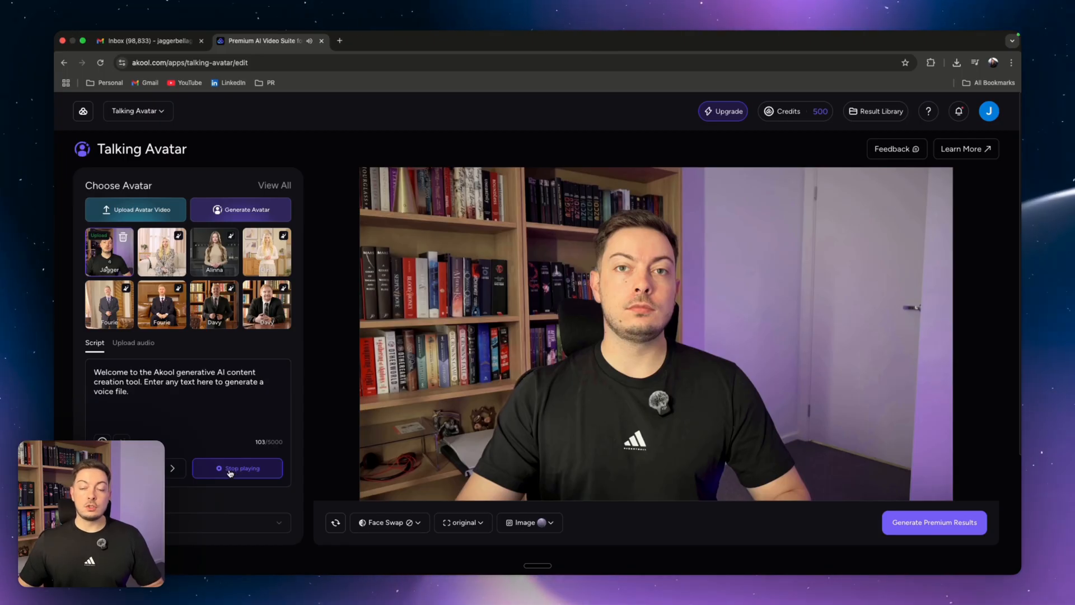
left_click(236, 468)
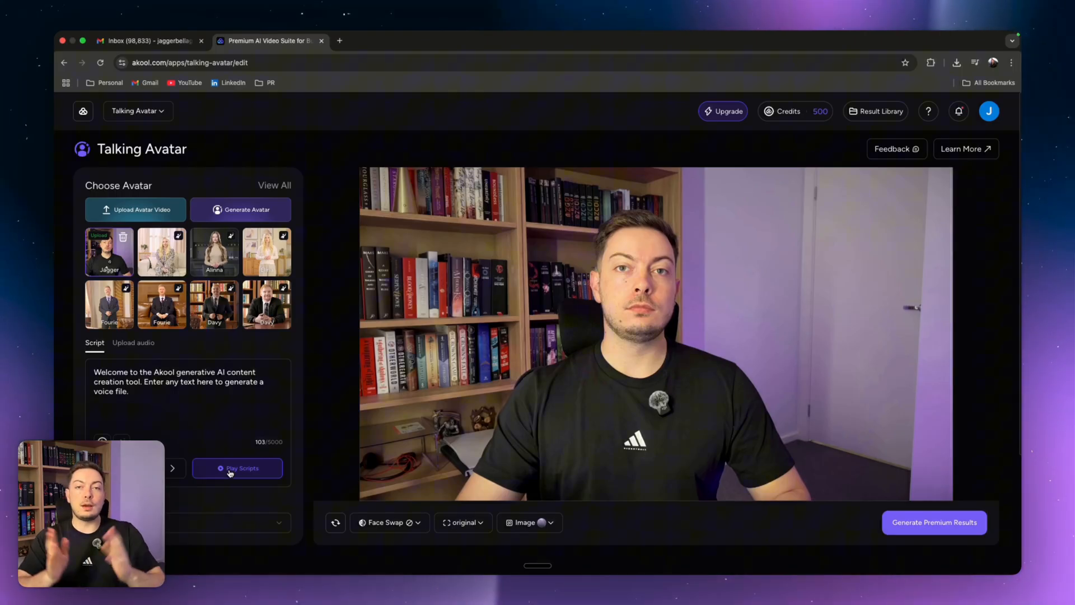
- Upload 0512.WAV from Desktop > 0512 as the avatar's speech track
left_click(133, 343)
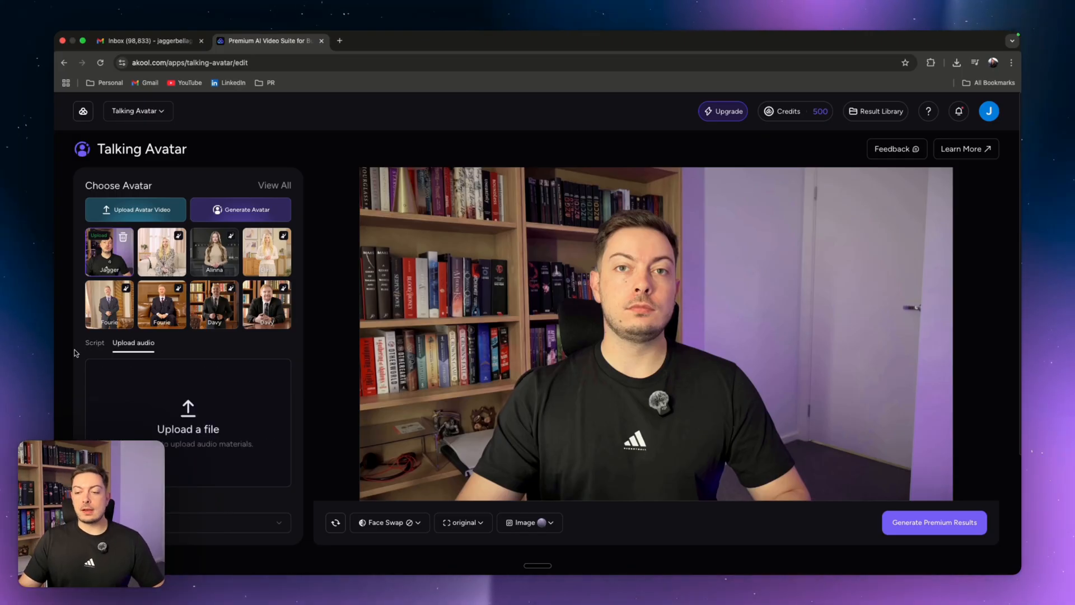
left_click(188, 411)
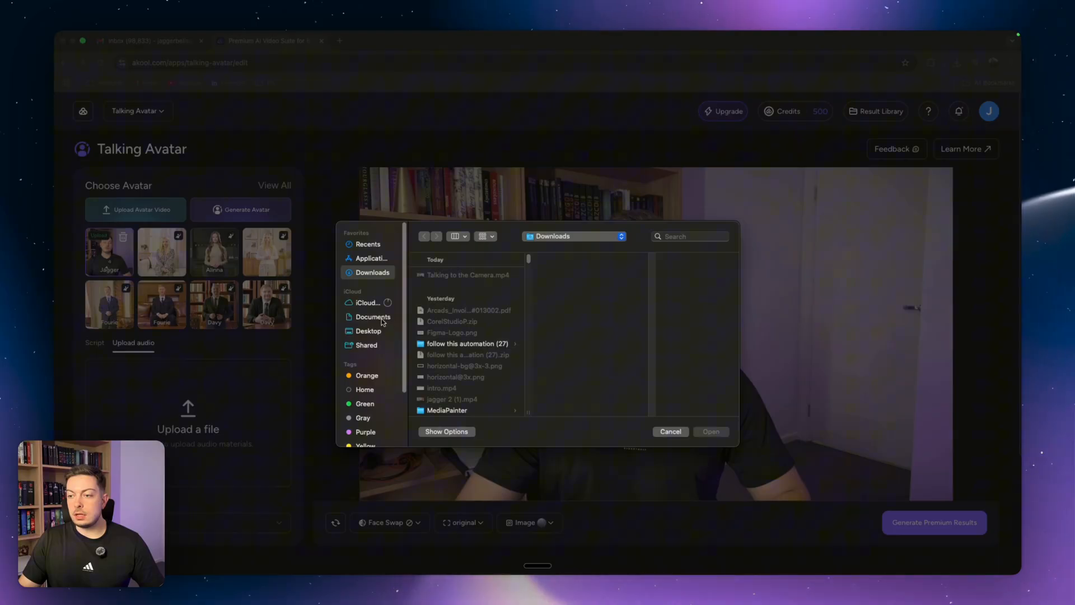
mouse_move(388, 342)
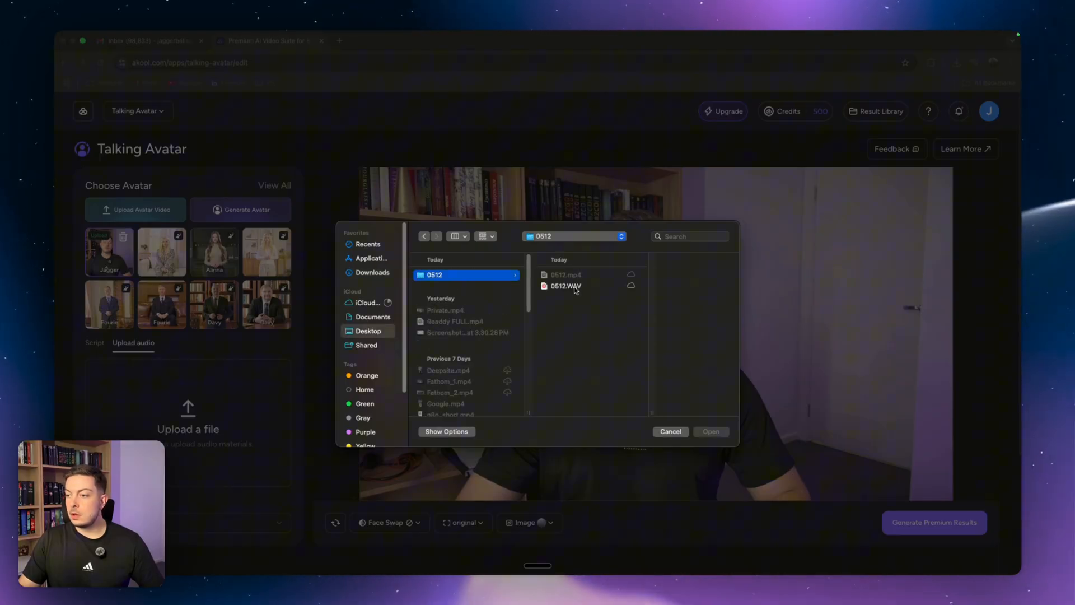
left_click(566, 286)
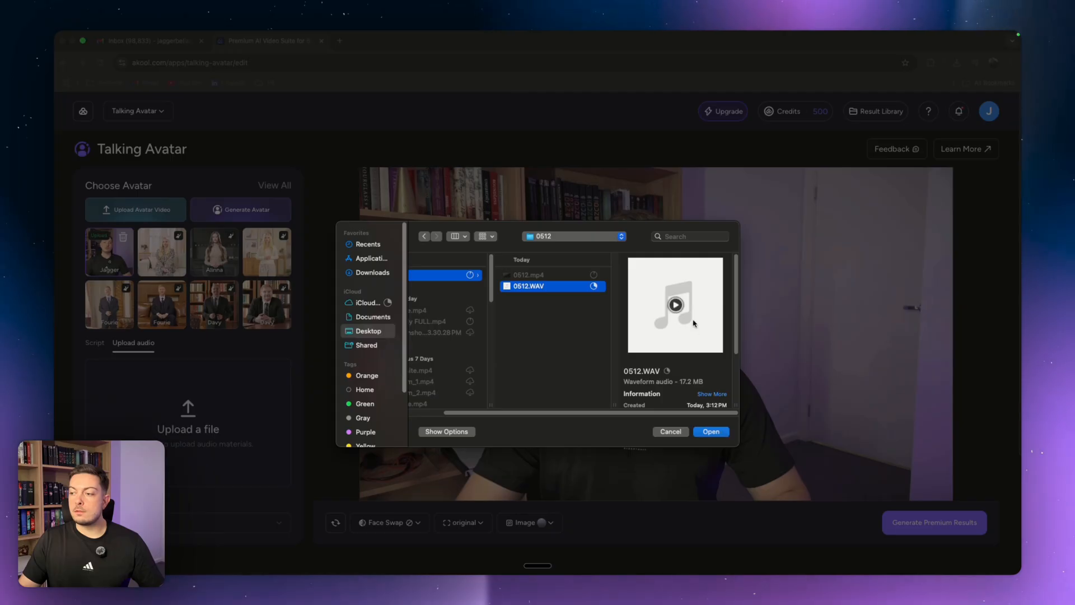
left_click(675, 305)
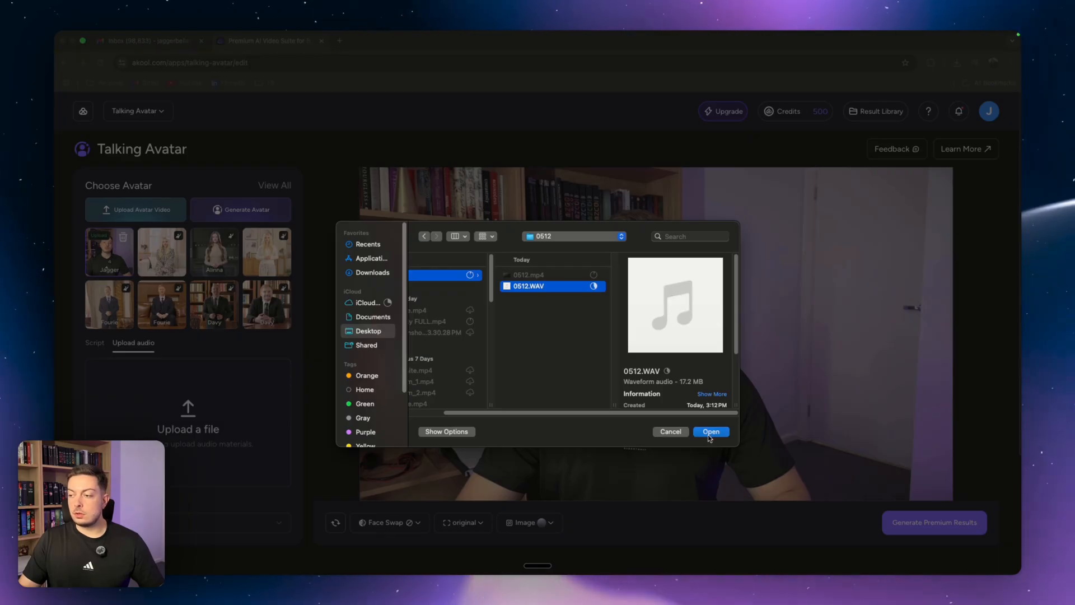
left_click(711, 432)
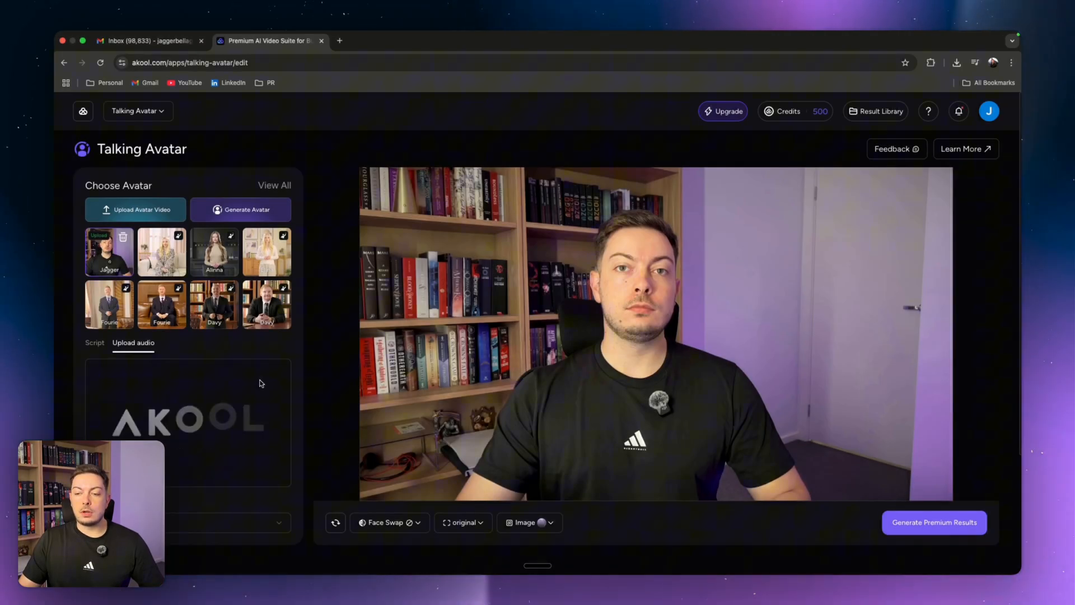
scroll("down", 3)
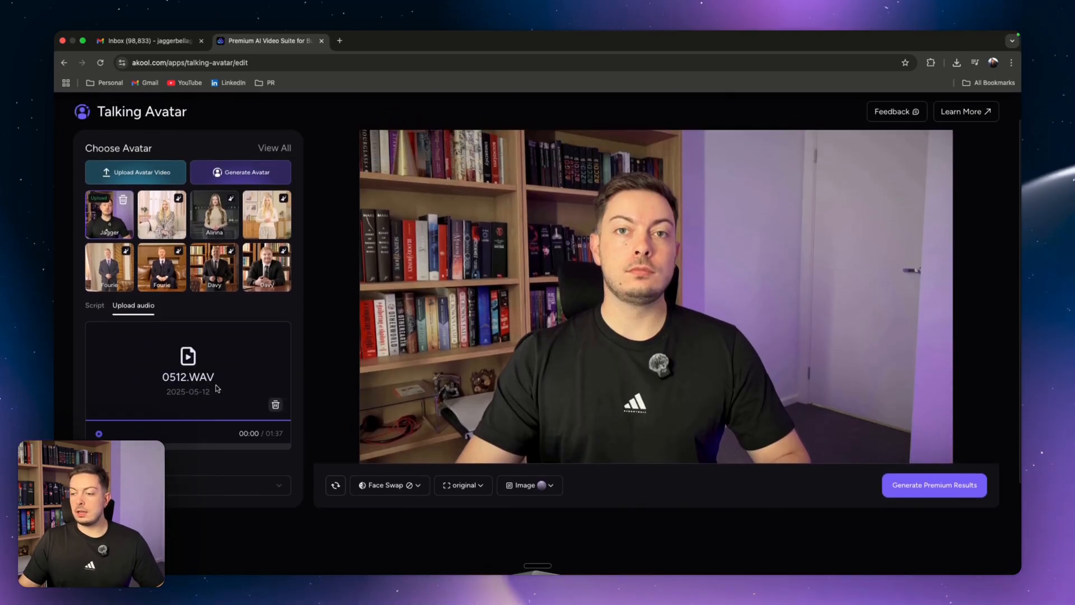
- Start and confirm Generate Premium Results to render the avatar video
left_click(933, 485)
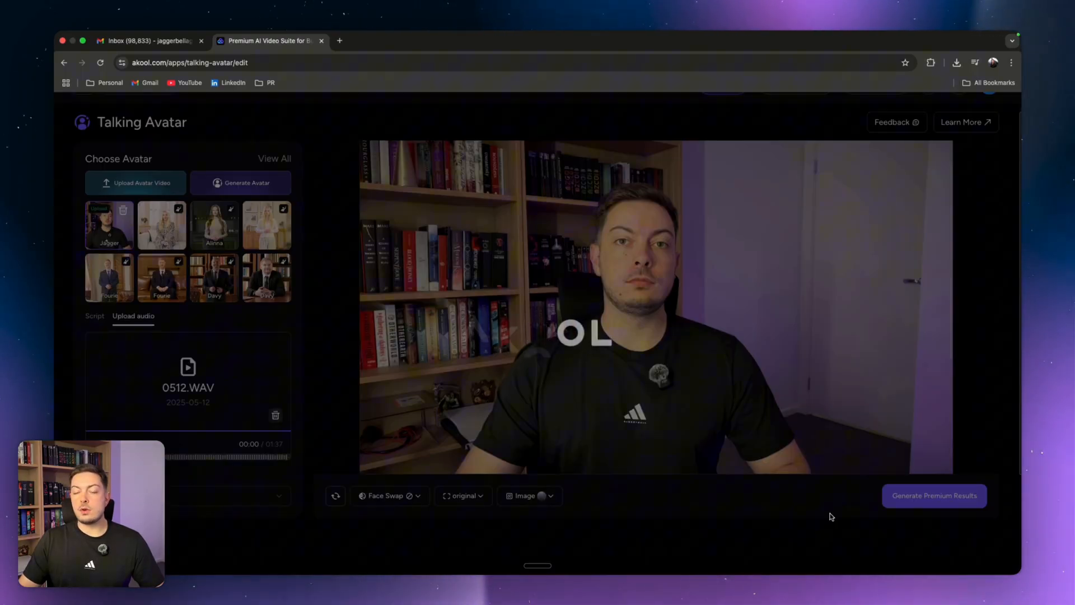
left_click(933, 495)
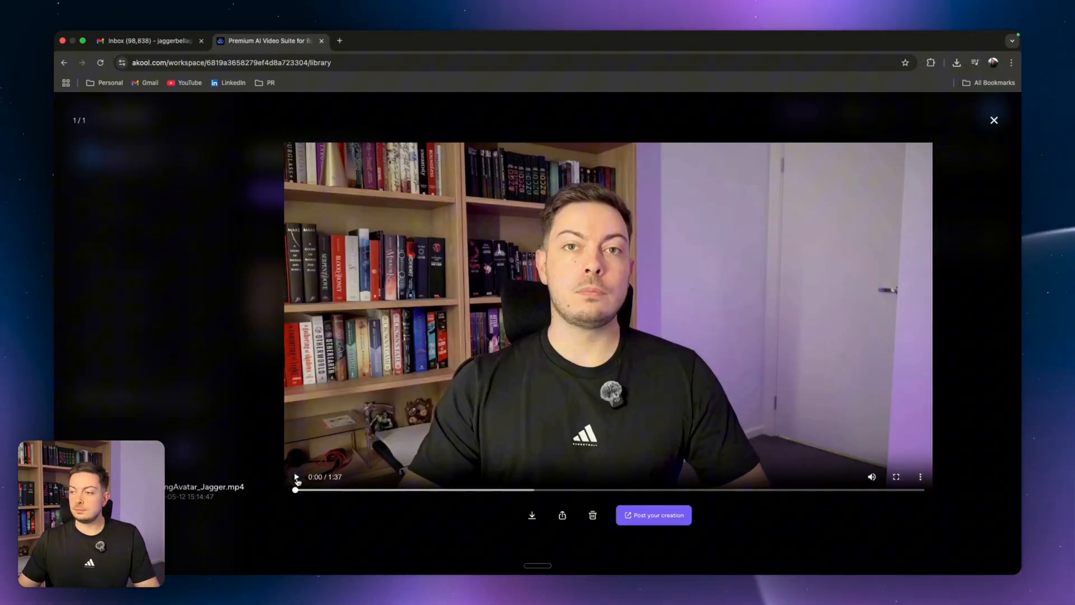
- Play the generated Jagger MP4 in the Result Library, then pause it
left_click(296, 476)
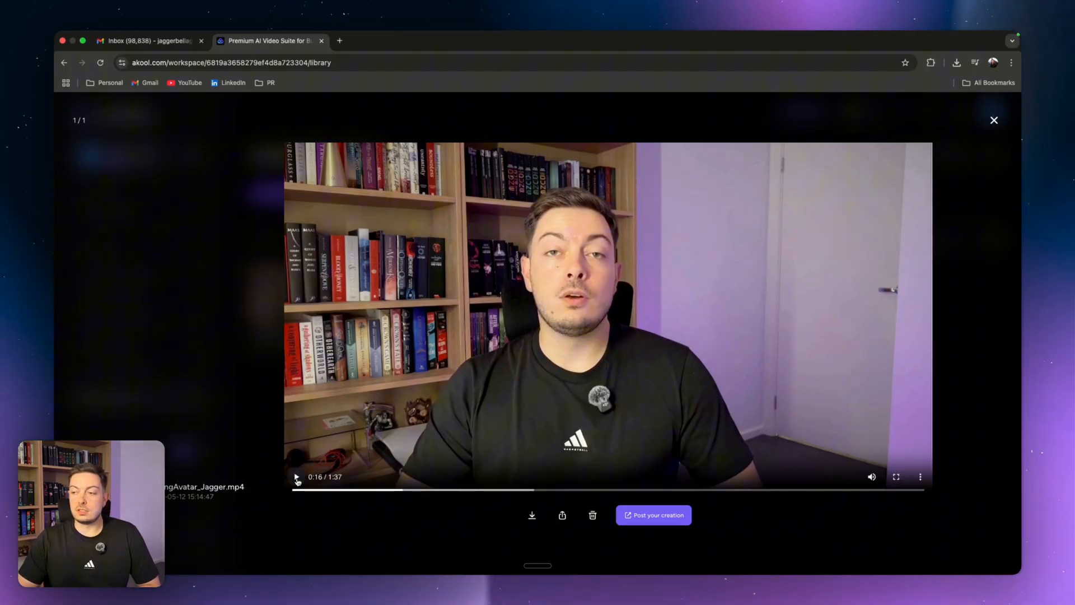
left_click(993, 119)
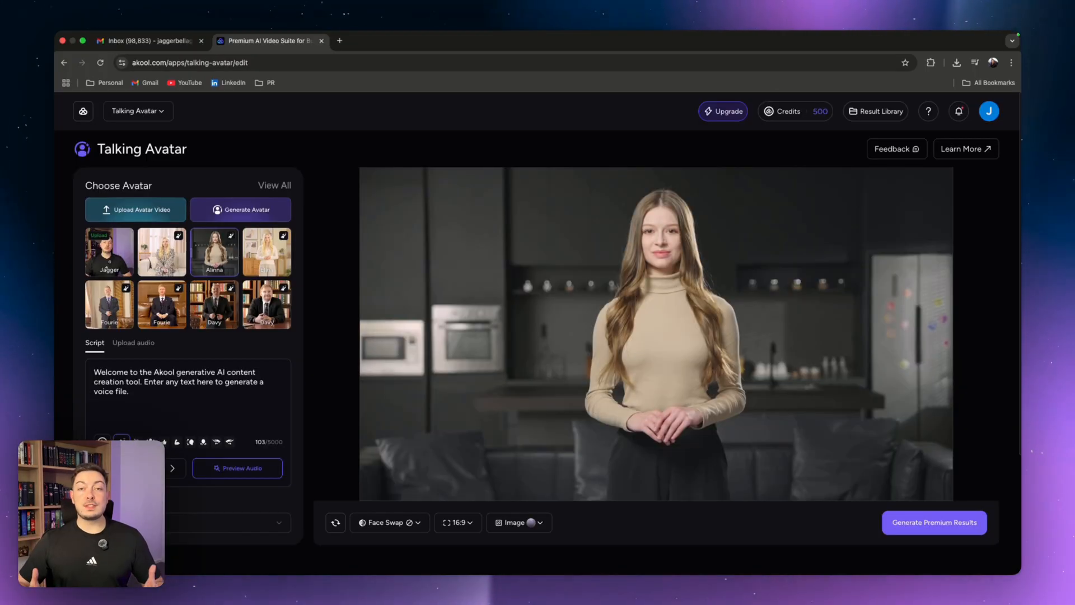